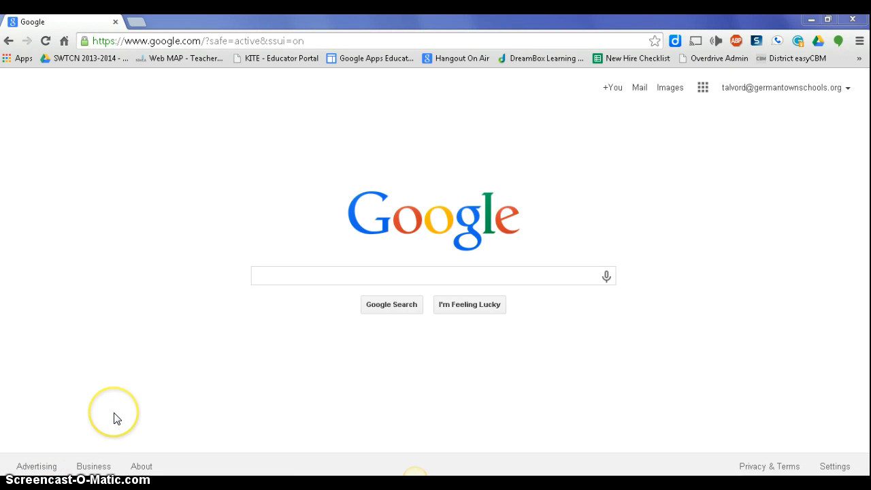
pyautogui.moveTo(166, 381)
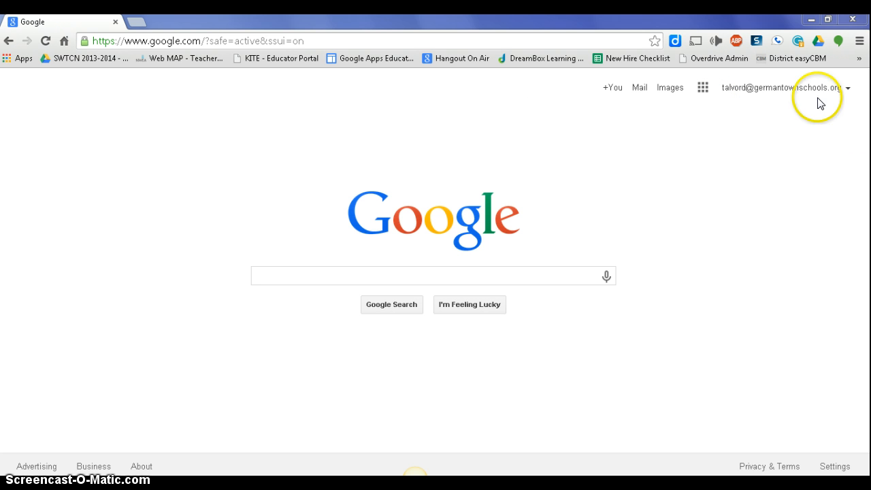
pyautogui.moveTo(353, 169)
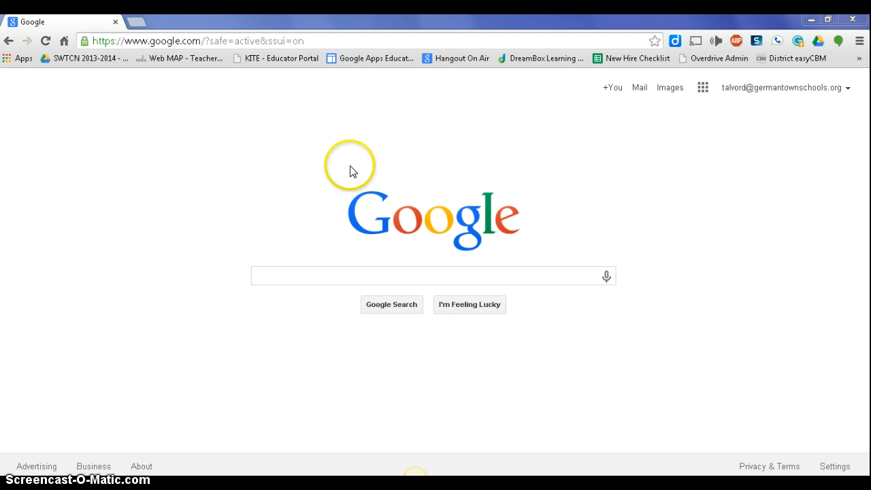
pyautogui.moveTo(575, 100)
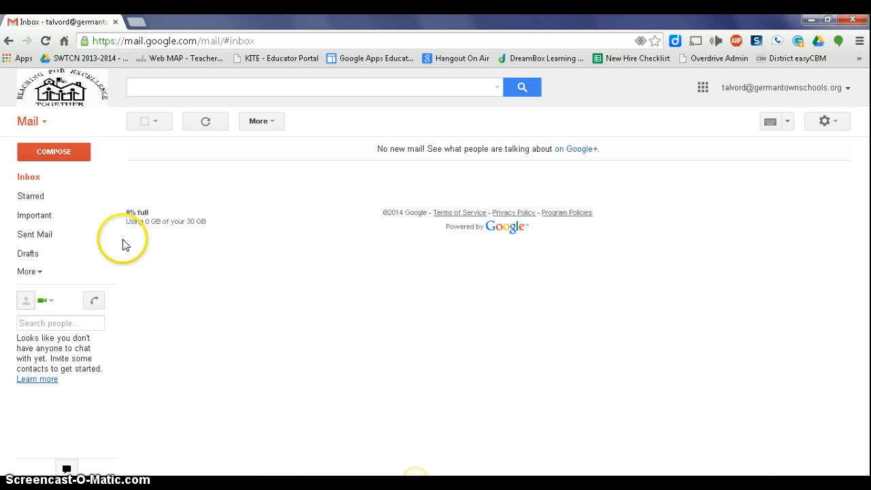
pyautogui.moveTo(179, 221)
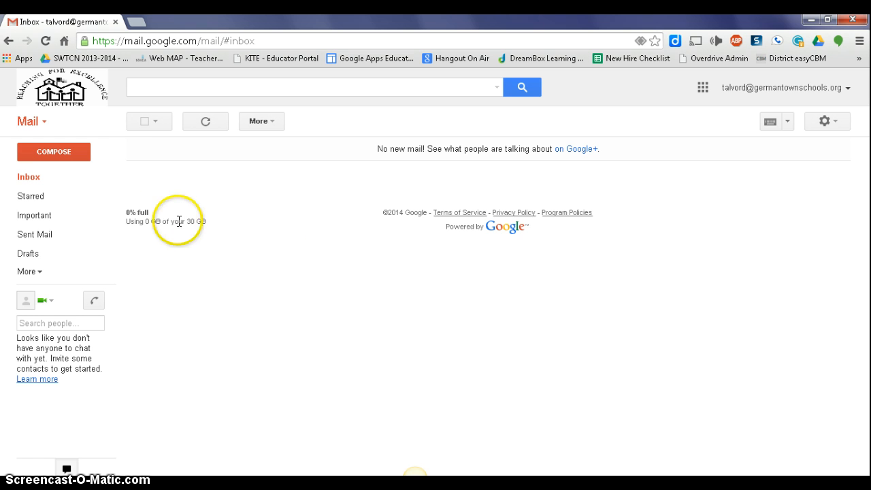
pyautogui.moveTo(218, 253)
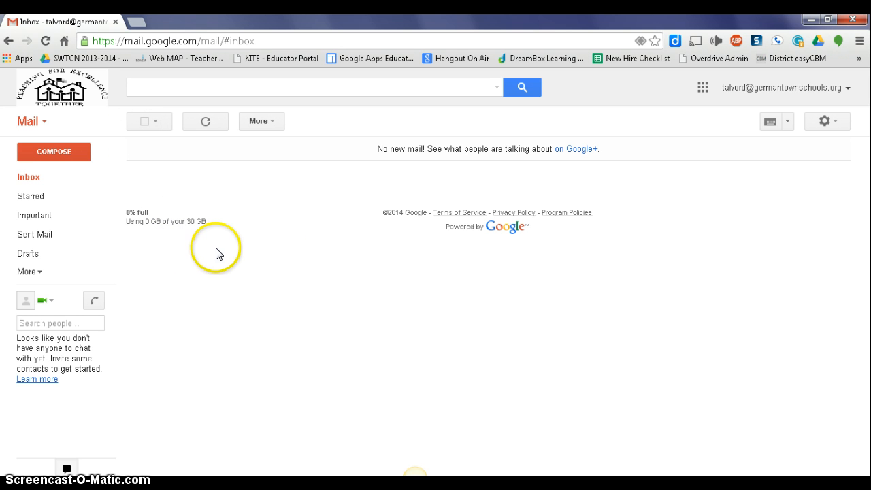
pyautogui.moveTo(143, 123)
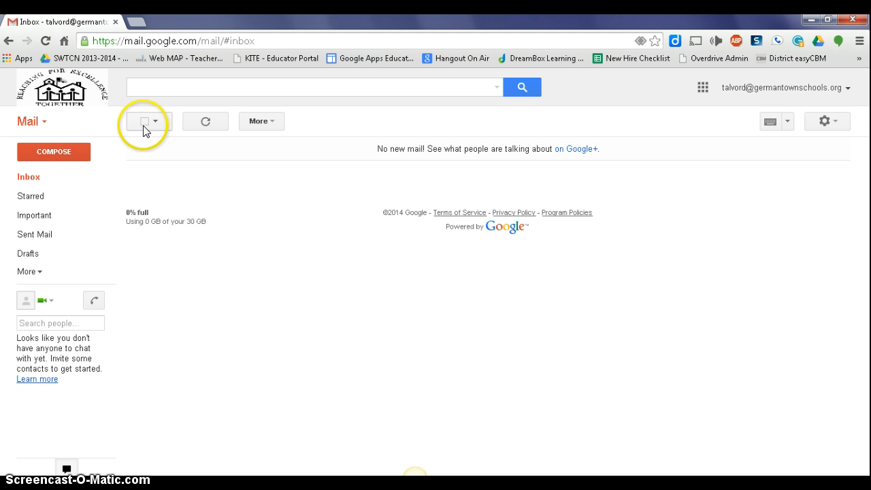
pyautogui.moveTo(360, 211)
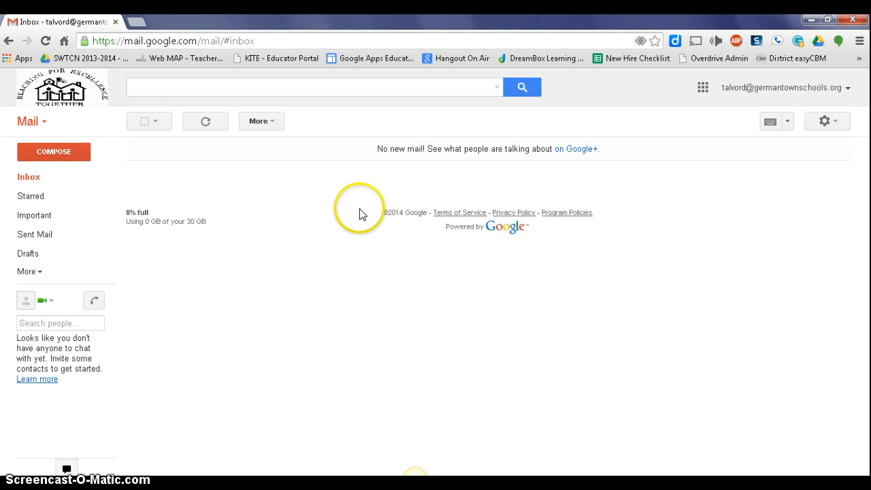
pyautogui.moveTo(348, 254)
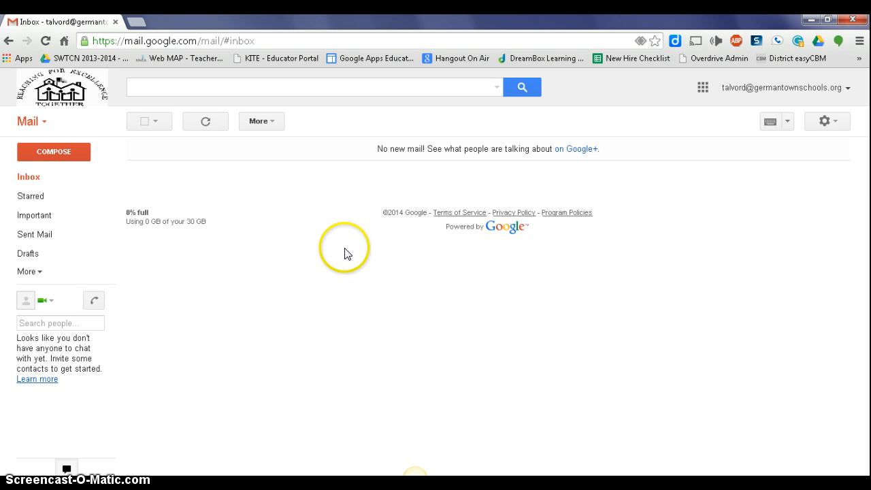
pyautogui.moveTo(380, 246)
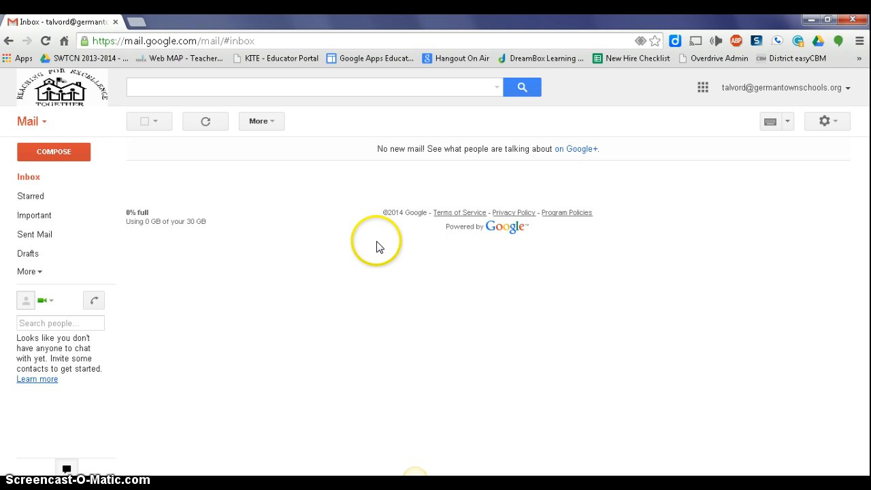
pyautogui.moveTo(828, 135)
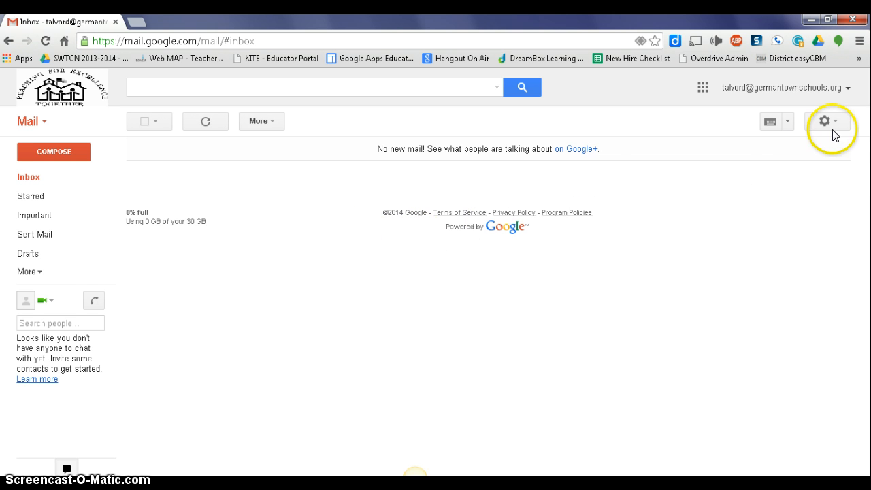
pyautogui.moveTo(825, 121)
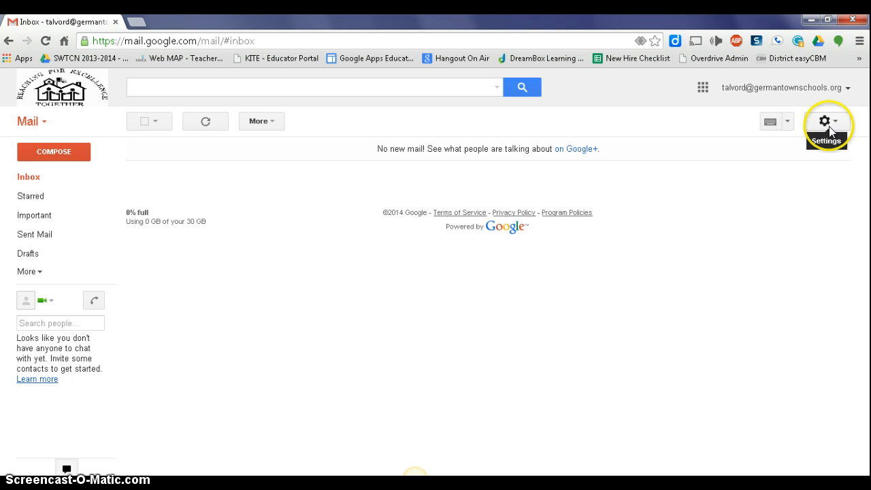
# Step: Open Gmail's full Settings page from the gear menu
pyautogui.click(824, 121)
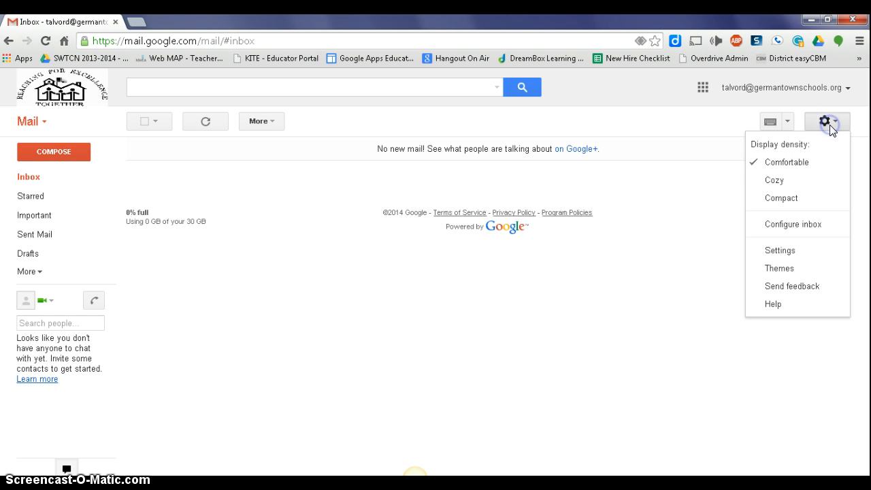
pyautogui.moveTo(781, 251)
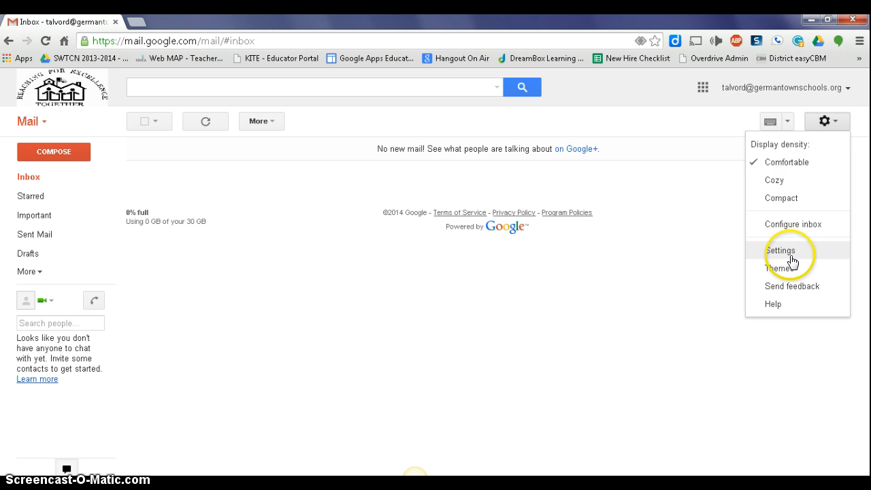
pyautogui.click(781, 250)
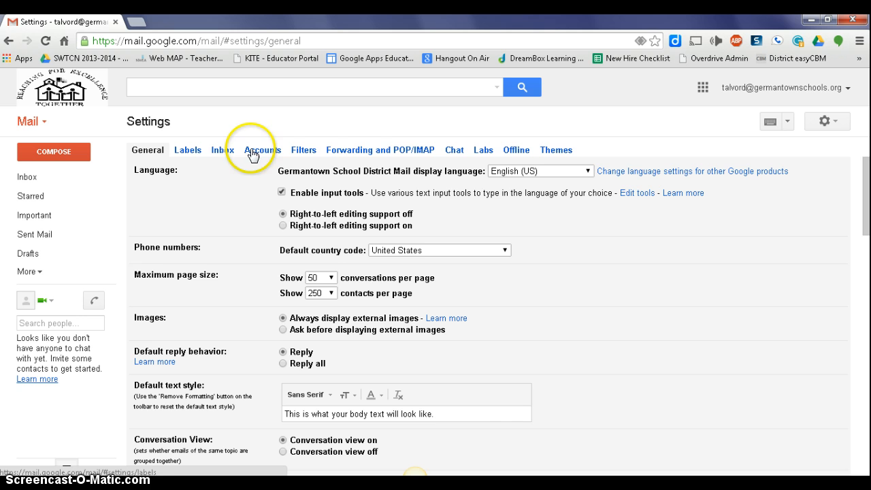
pyautogui.moveTo(367, 153)
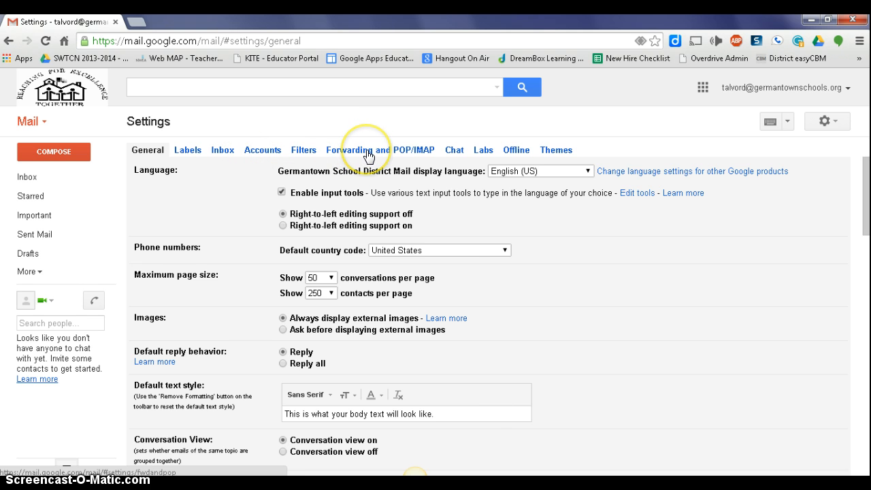
# Step: Go to the Forwarding and POP/IMAP settings and start adding a forwarding address
pyautogui.click(382, 150)
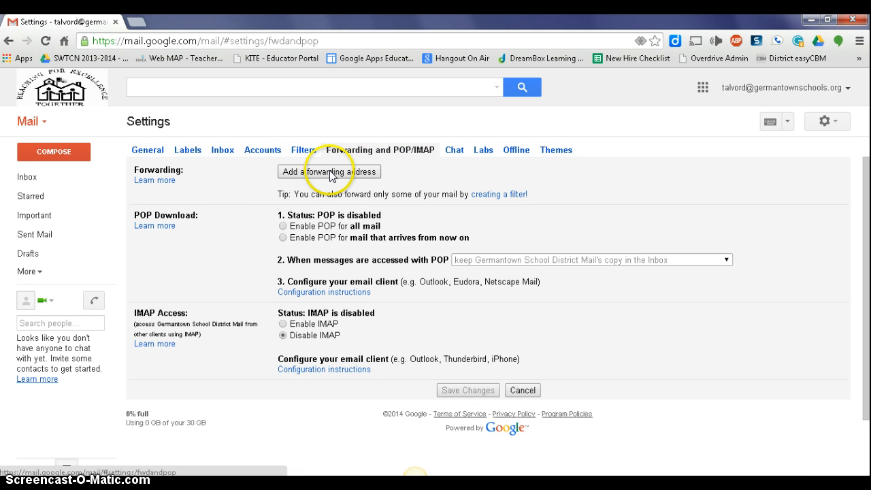
pyautogui.click(329, 171)
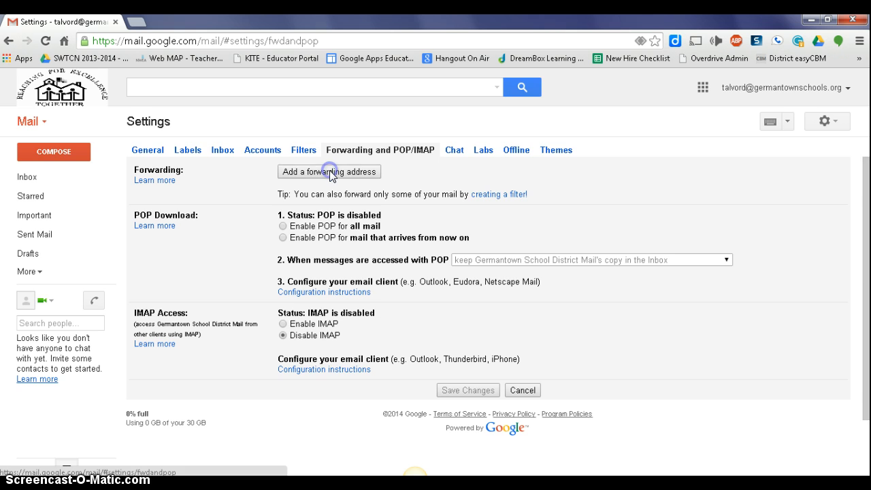
pyautogui.click(328, 171)
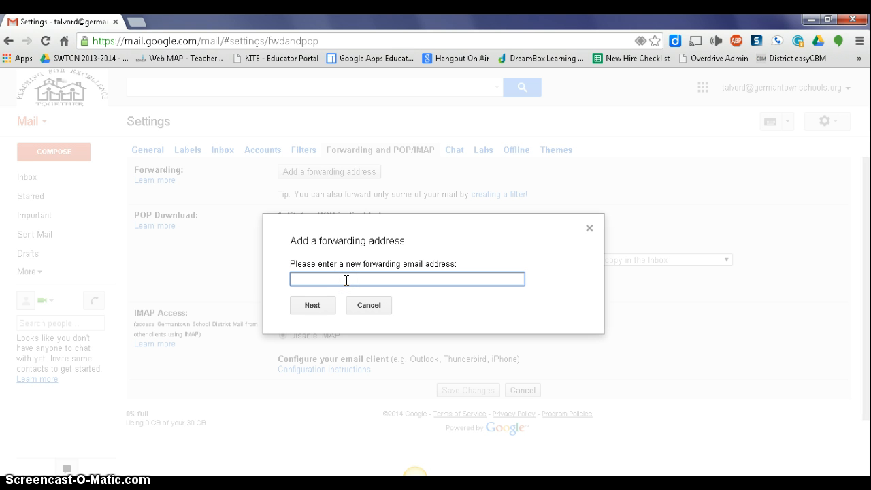
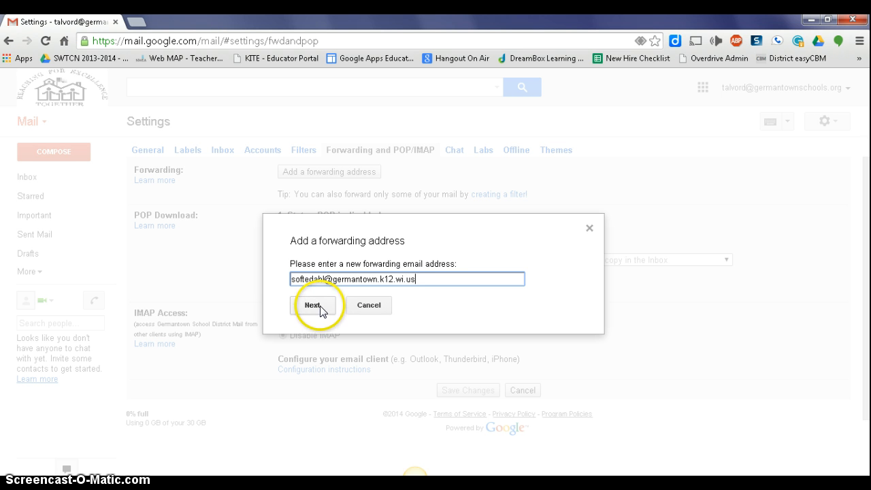
# Step: Enter the town.k12.wi.us school address as the forwarding address and confirm forwarding to it
pyautogui.click(313, 304)
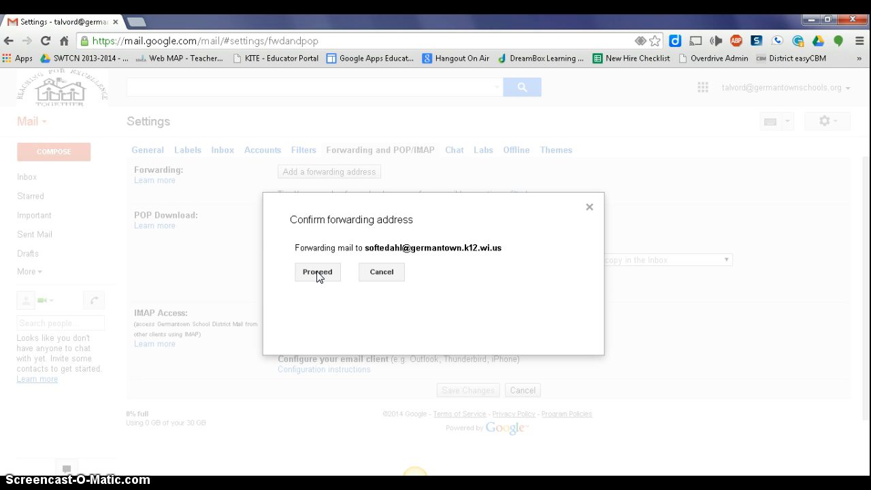
pyautogui.click(317, 273)
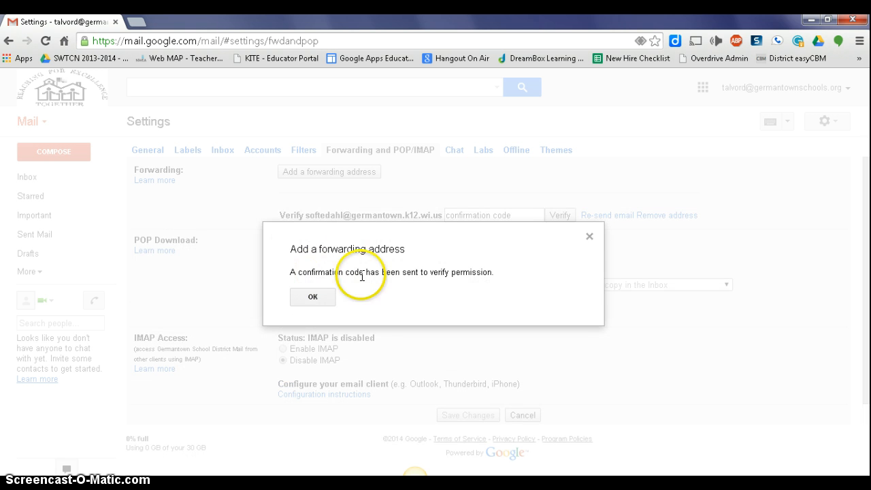
pyautogui.moveTo(370, 284)
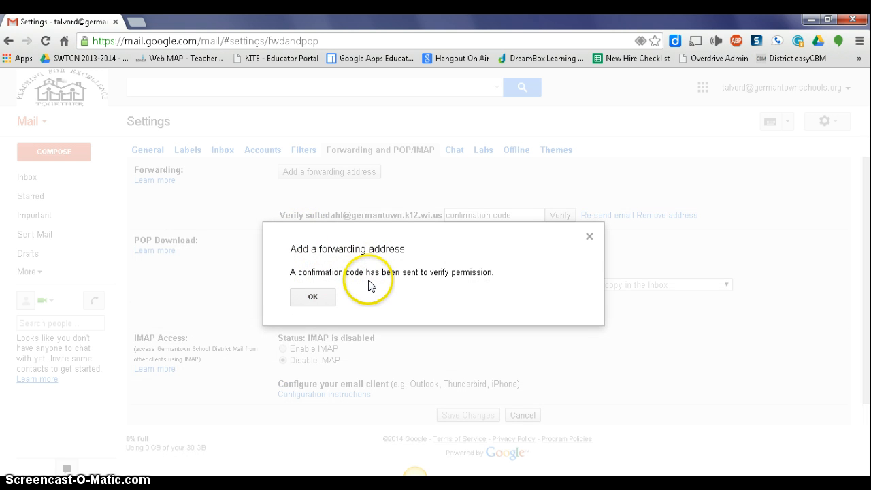
pyautogui.moveTo(428, 284)
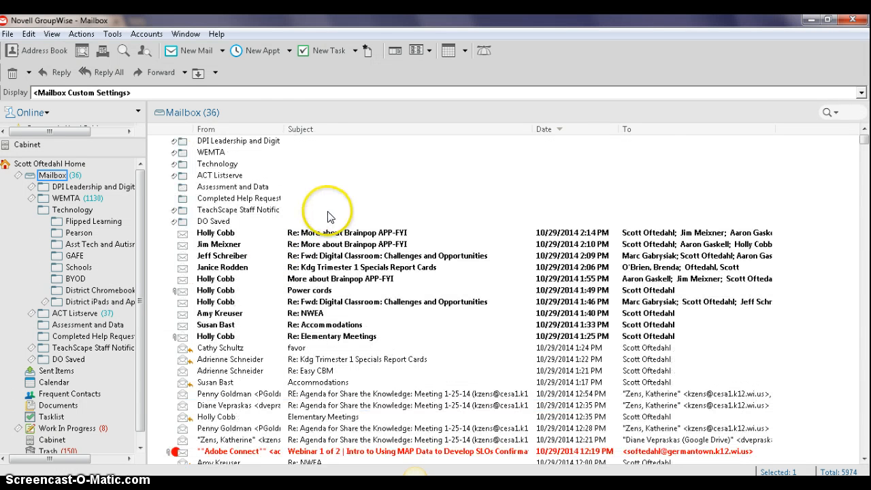
# Step: Run Send/Retrieve in GroupWise repeatedly to check for the confirmation message
pyautogui.click(146, 33)
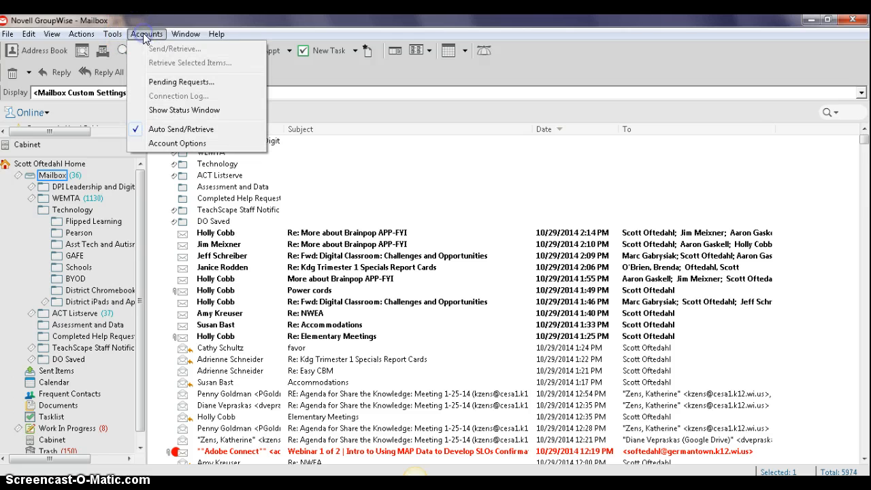
pyautogui.moveTo(176, 48)
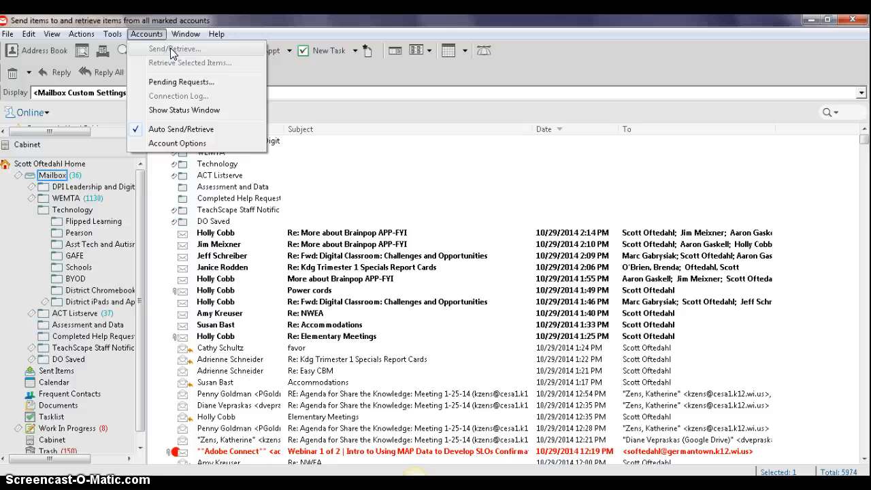
pyautogui.click(537, 65)
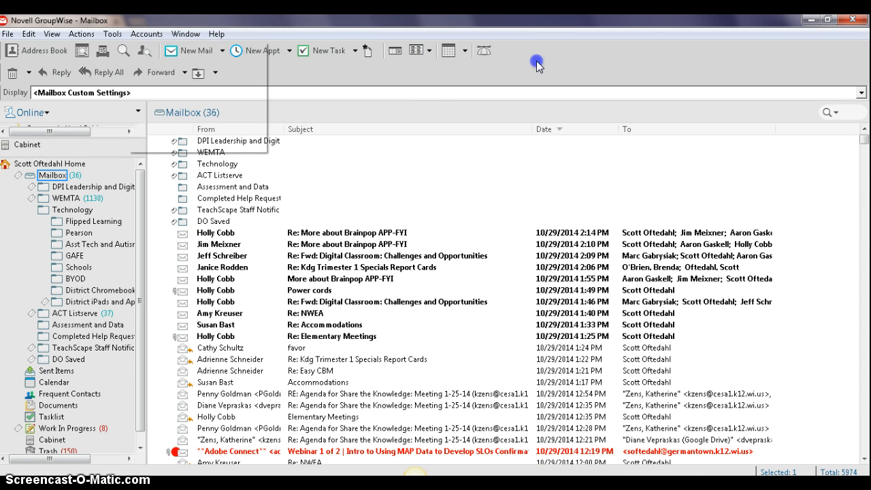
pyautogui.click(146, 33)
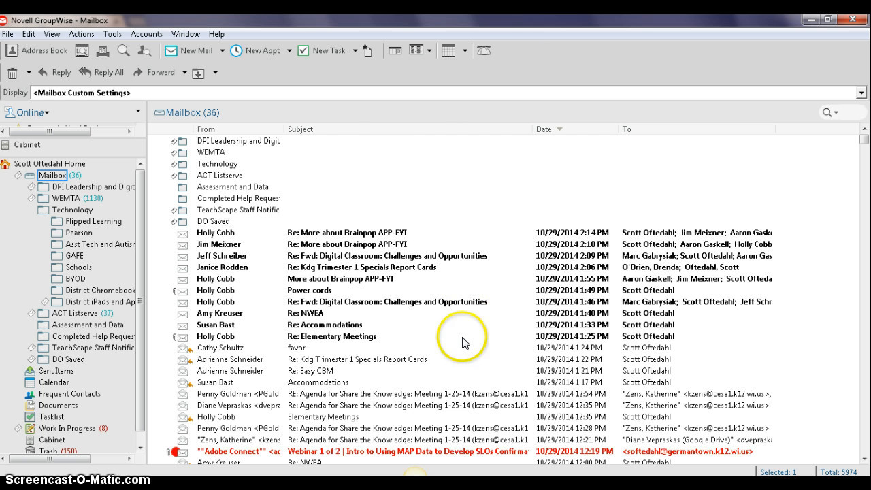
pyautogui.moveTo(346, 310)
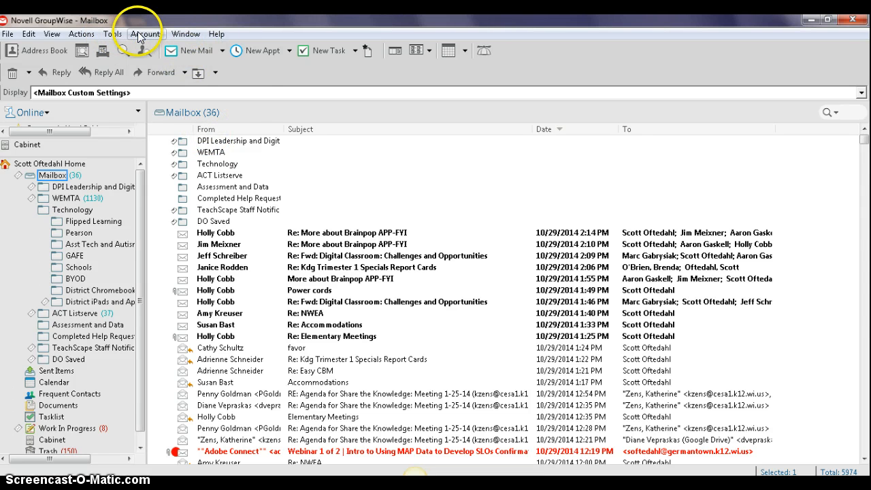
pyautogui.click(146, 33)
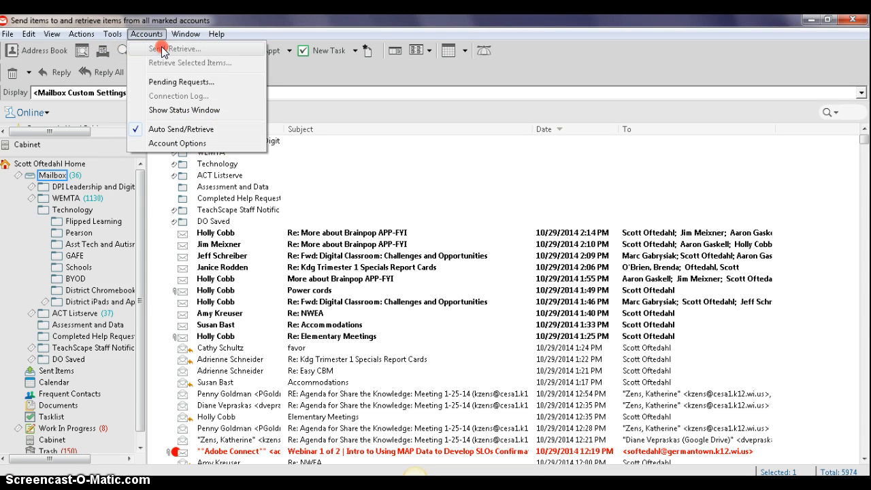
pyautogui.click(147, 33)
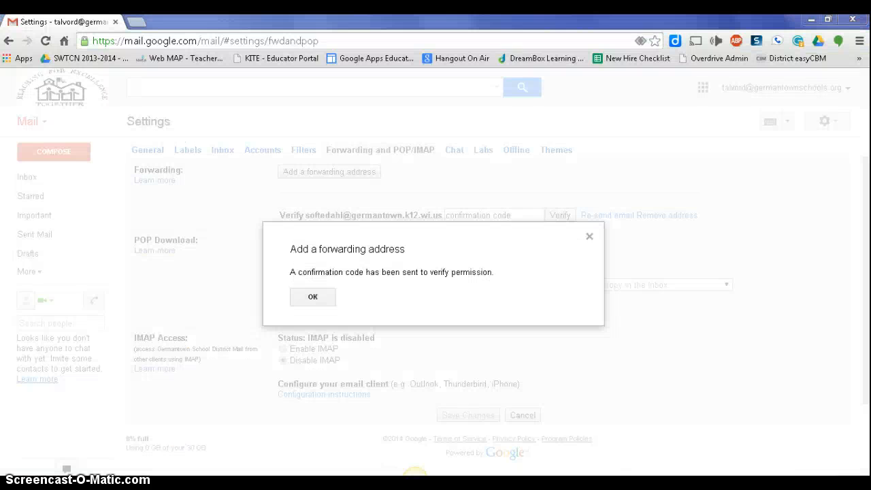
# Step: Bring Gmail forward and dismiss the confirmation-code notice with OK
pyautogui.click(312, 297)
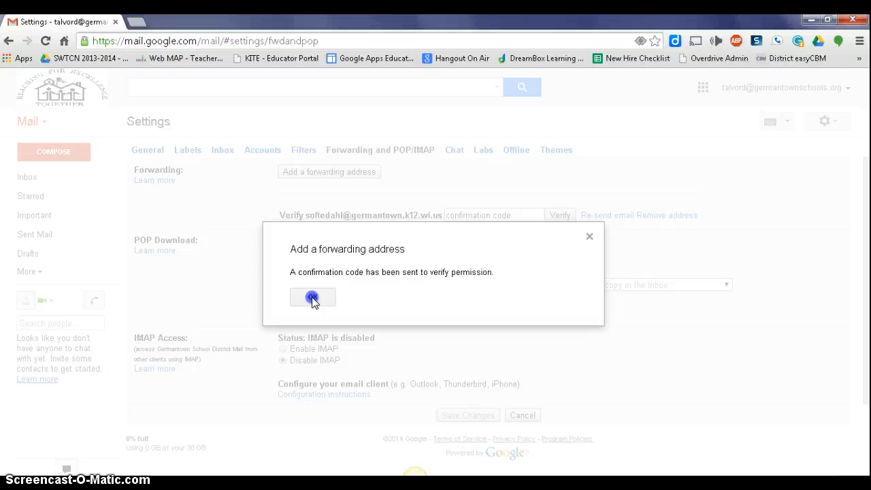
pyautogui.click(312, 297)
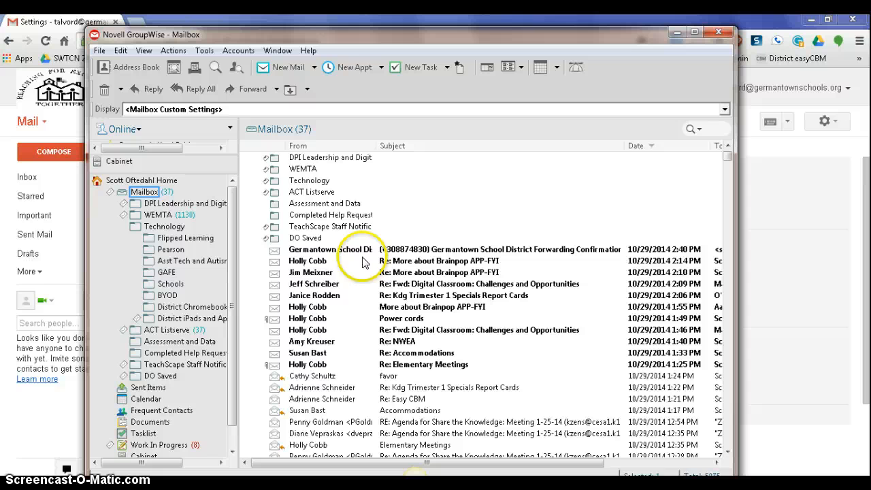
pyautogui.moveTo(497, 252)
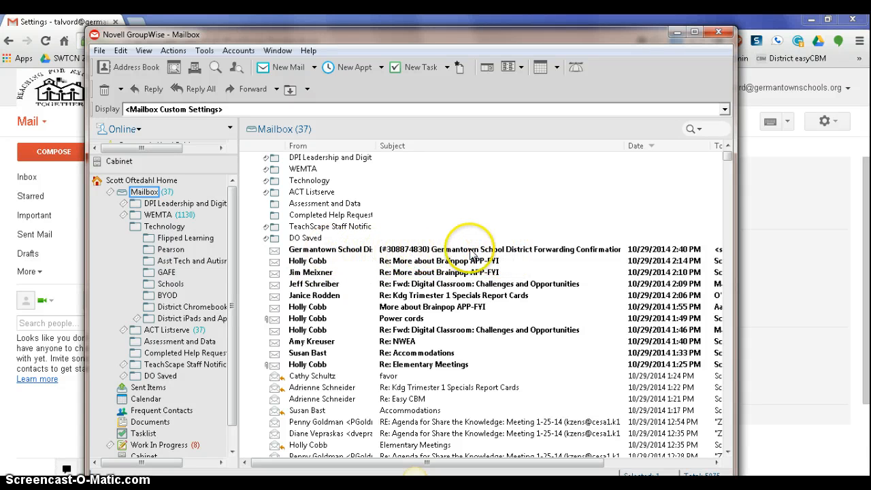
# Step: Open the Forwarding Confirmation email in the GroupWise mailbox
pyautogui.doubleClick(456, 249)
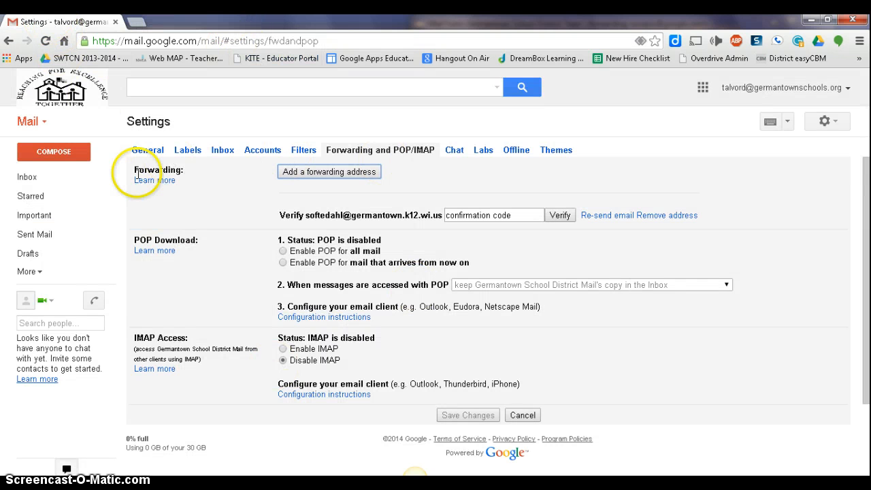
pyautogui.moveTo(82, 109)
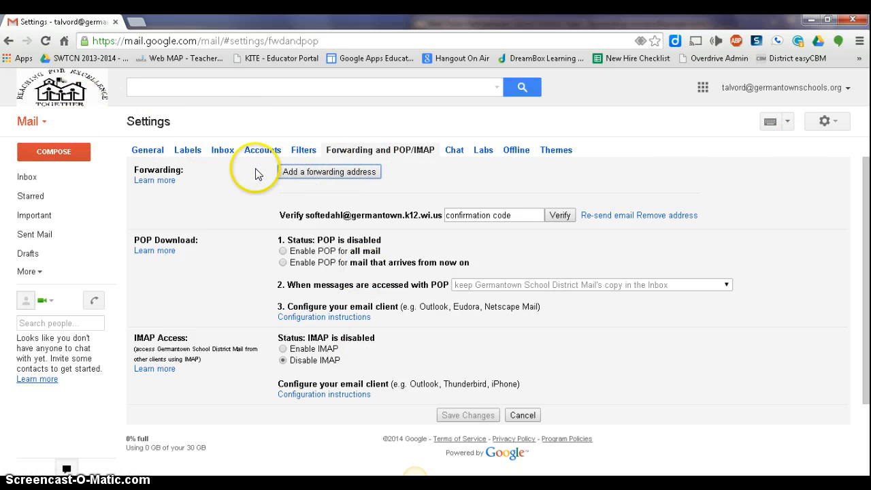
pyautogui.moveTo(515, 233)
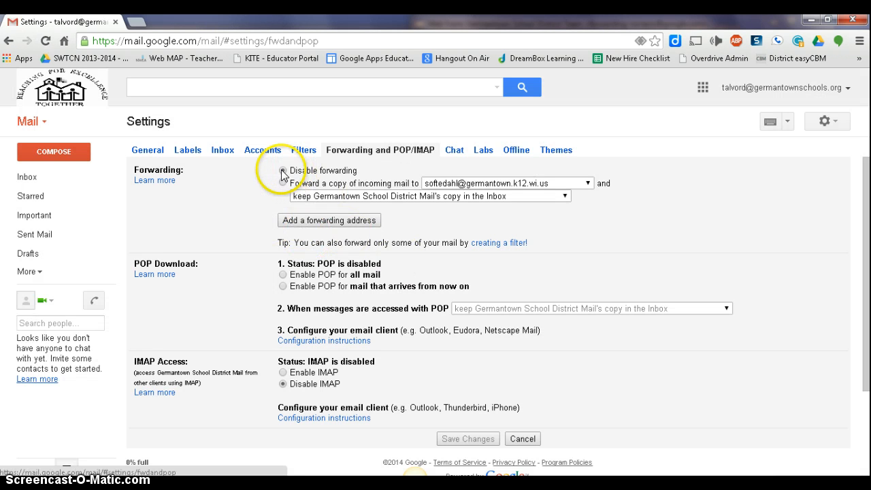
# Step: Enable forwarding of incoming mail to the school address, archiving Gmail's copy, and save changes
pyautogui.click(282, 171)
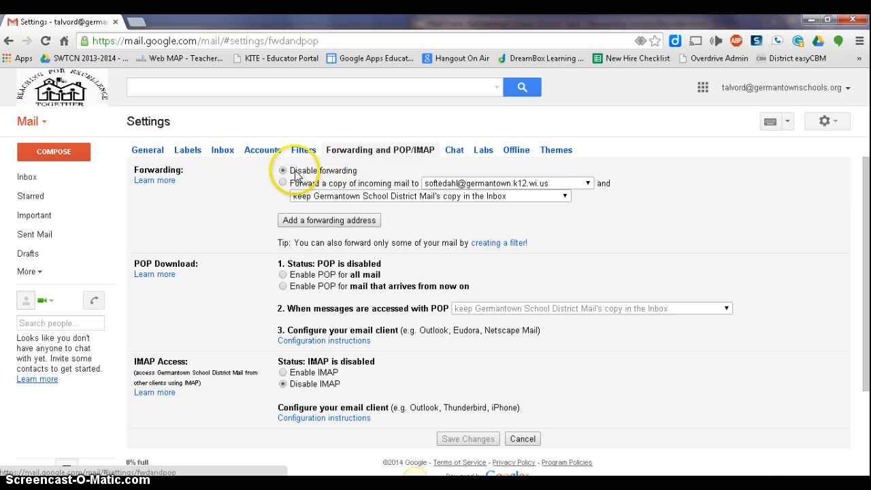
pyautogui.click(282, 182)
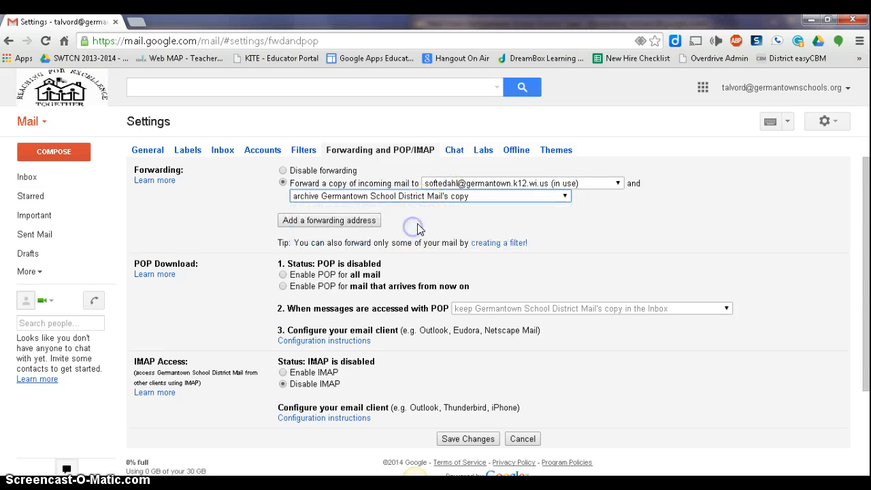
pyautogui.scroll(-3)
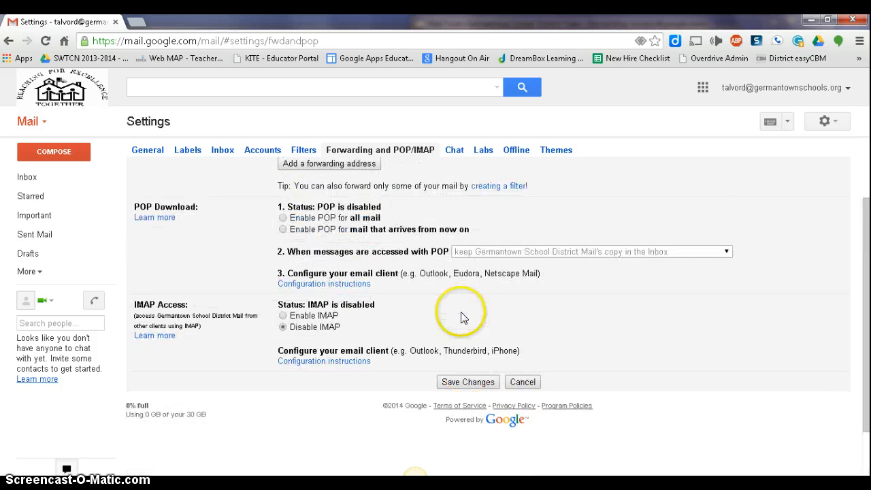
pyautogui.click(28, 177)
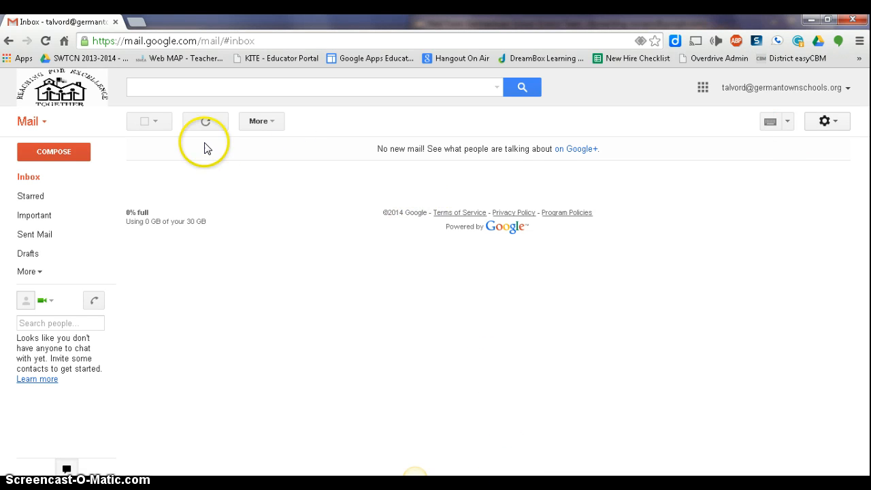
pyautogui.click(205, 121)
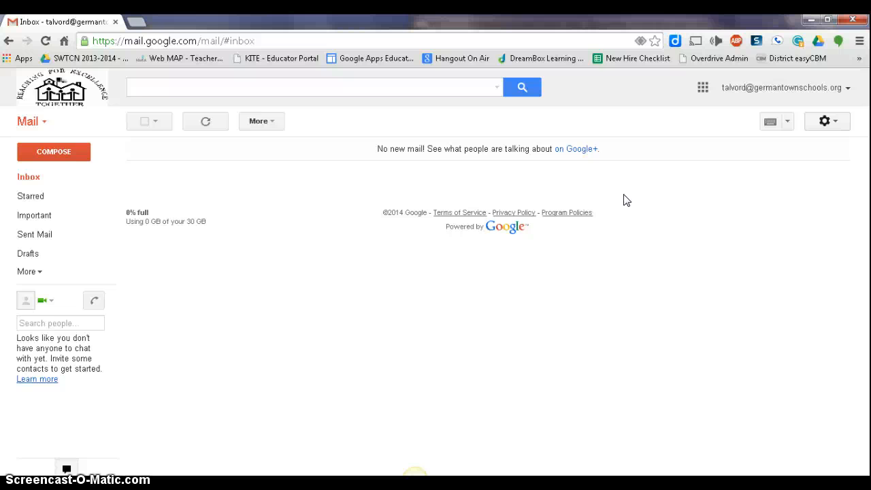
pyautogui.click(291, 206)
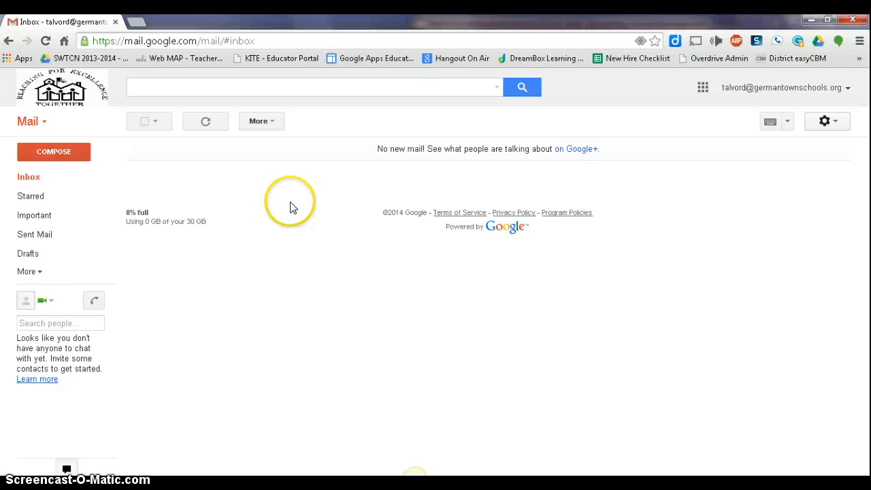